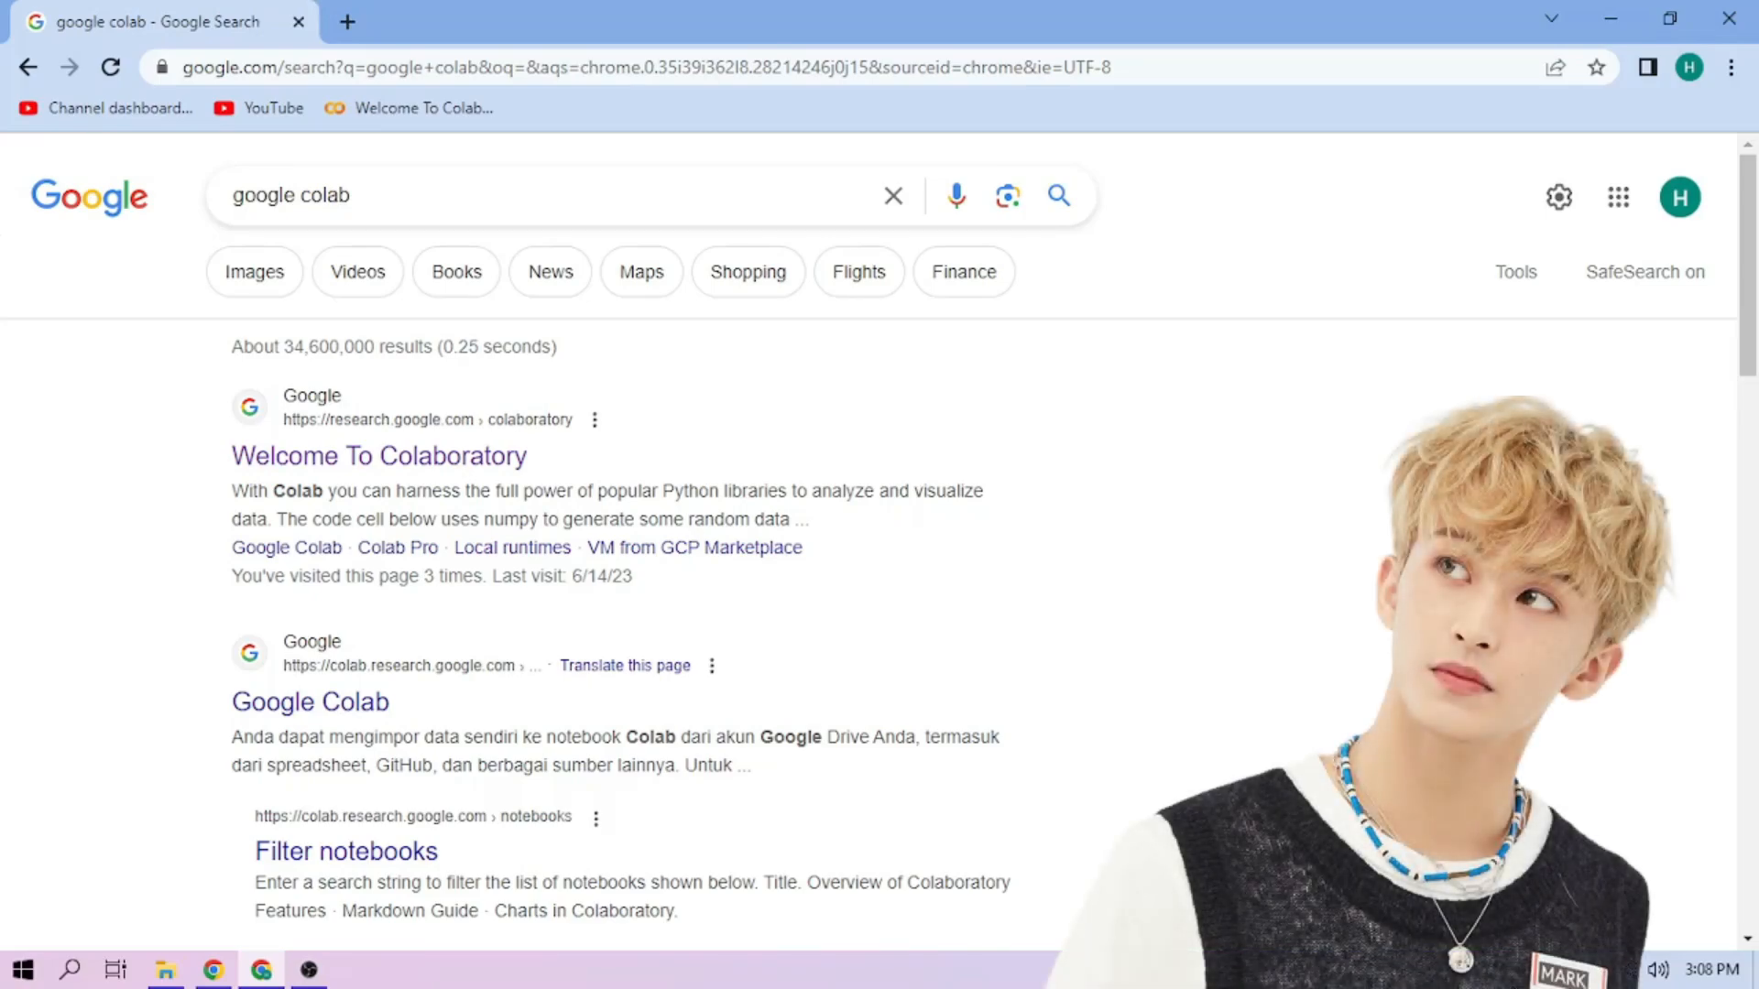
Step: Upload and open the nctmark.ipynb notebook from the computer's colab folder
{"action": "left_click", "coordinate": [377, 456]}
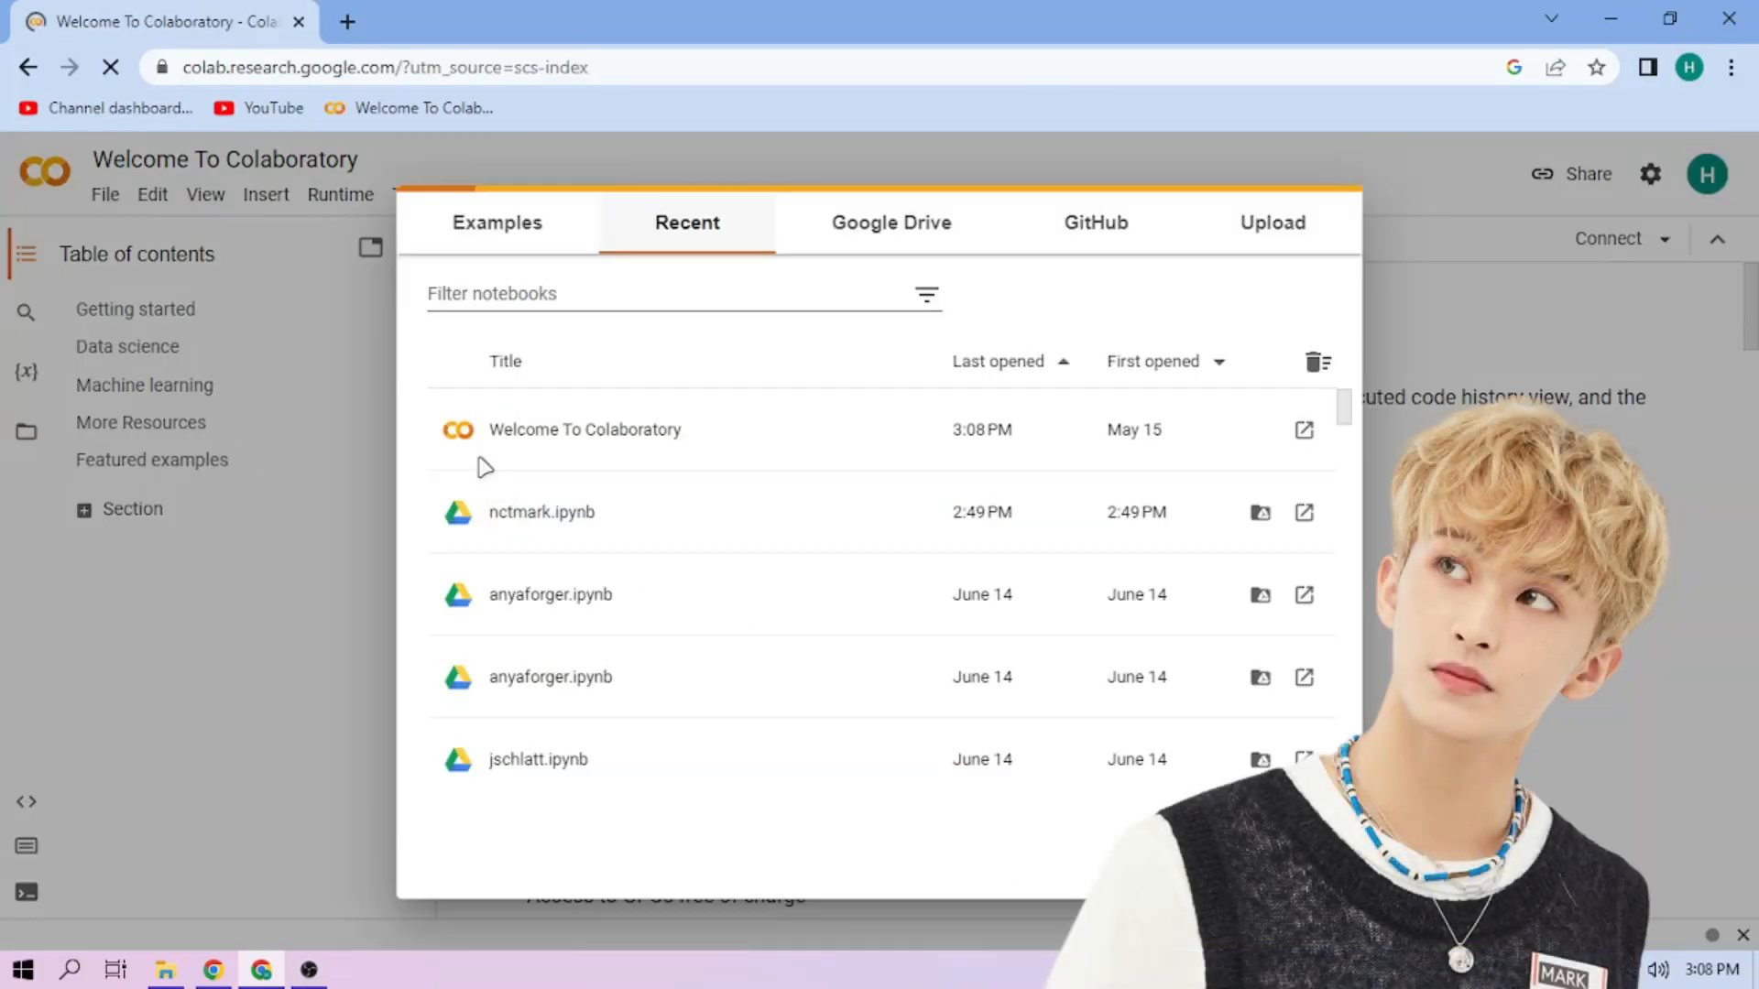
{"action": "left_click", "coordinate": [1271, 222]}
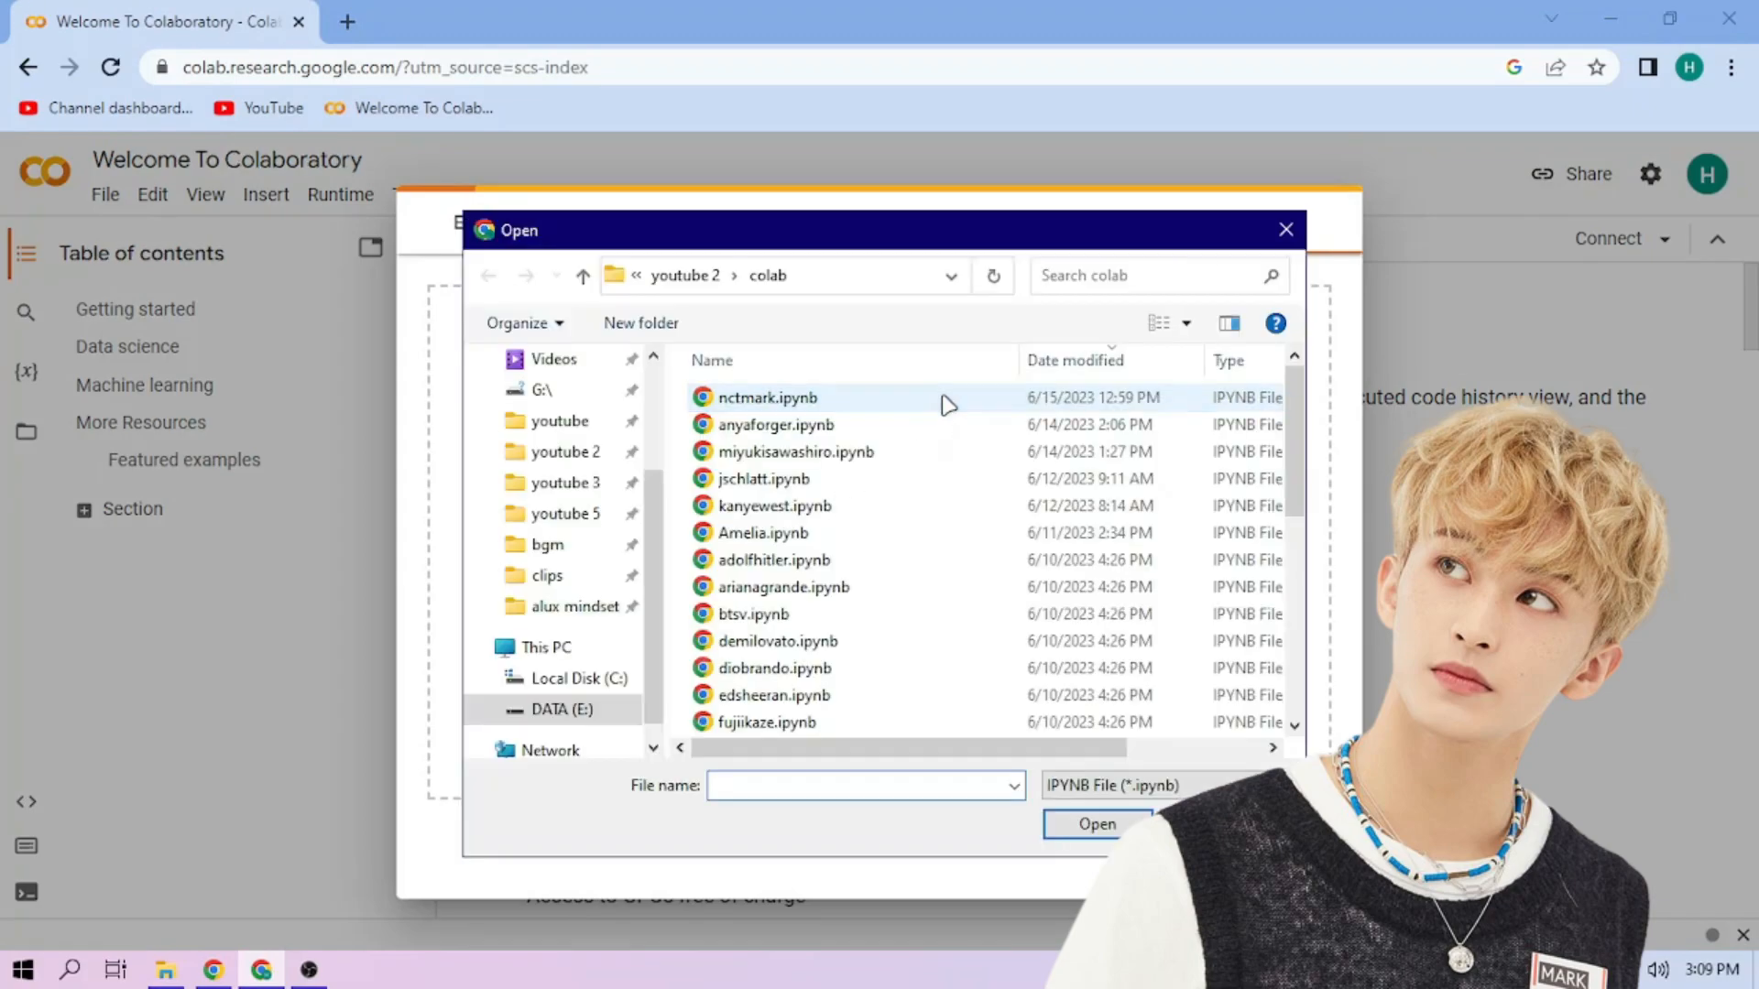
{"action": "left_click", "coordinate": [1095, 822]}
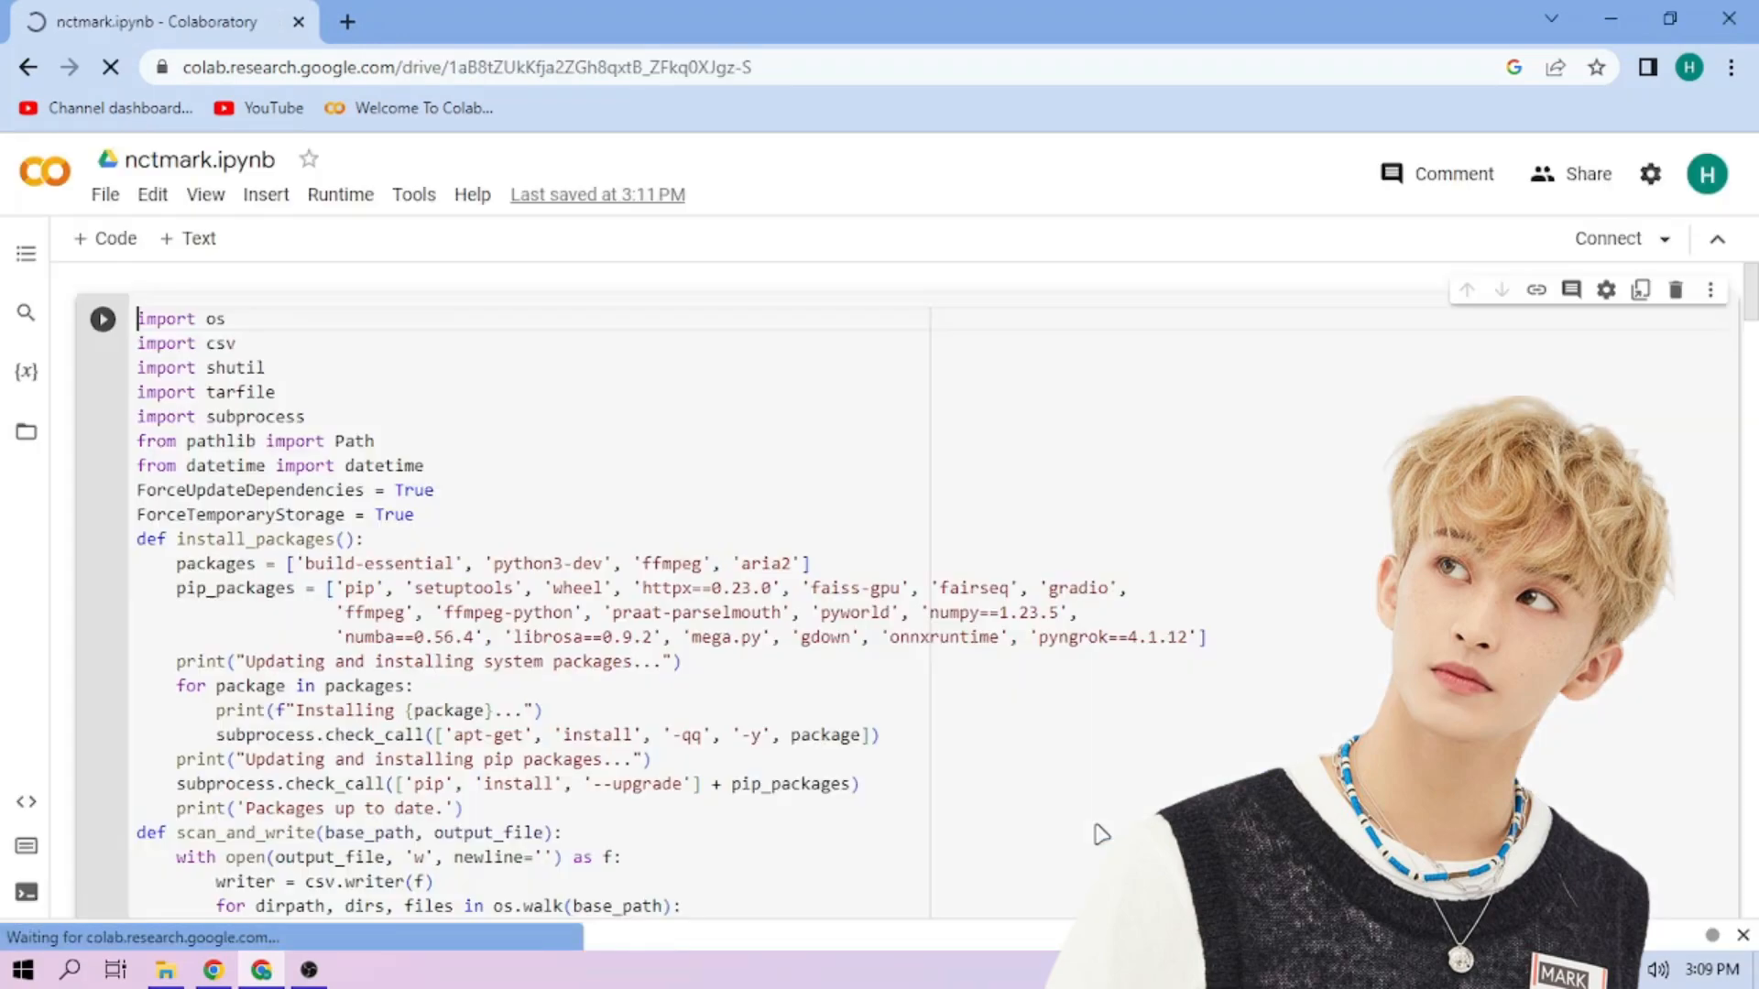
Step: Run the setup cell, follow the gradio.live link and select the markv2model.pth inferencing voice
{"action": "left_click", "coordinate": [102, 319]}
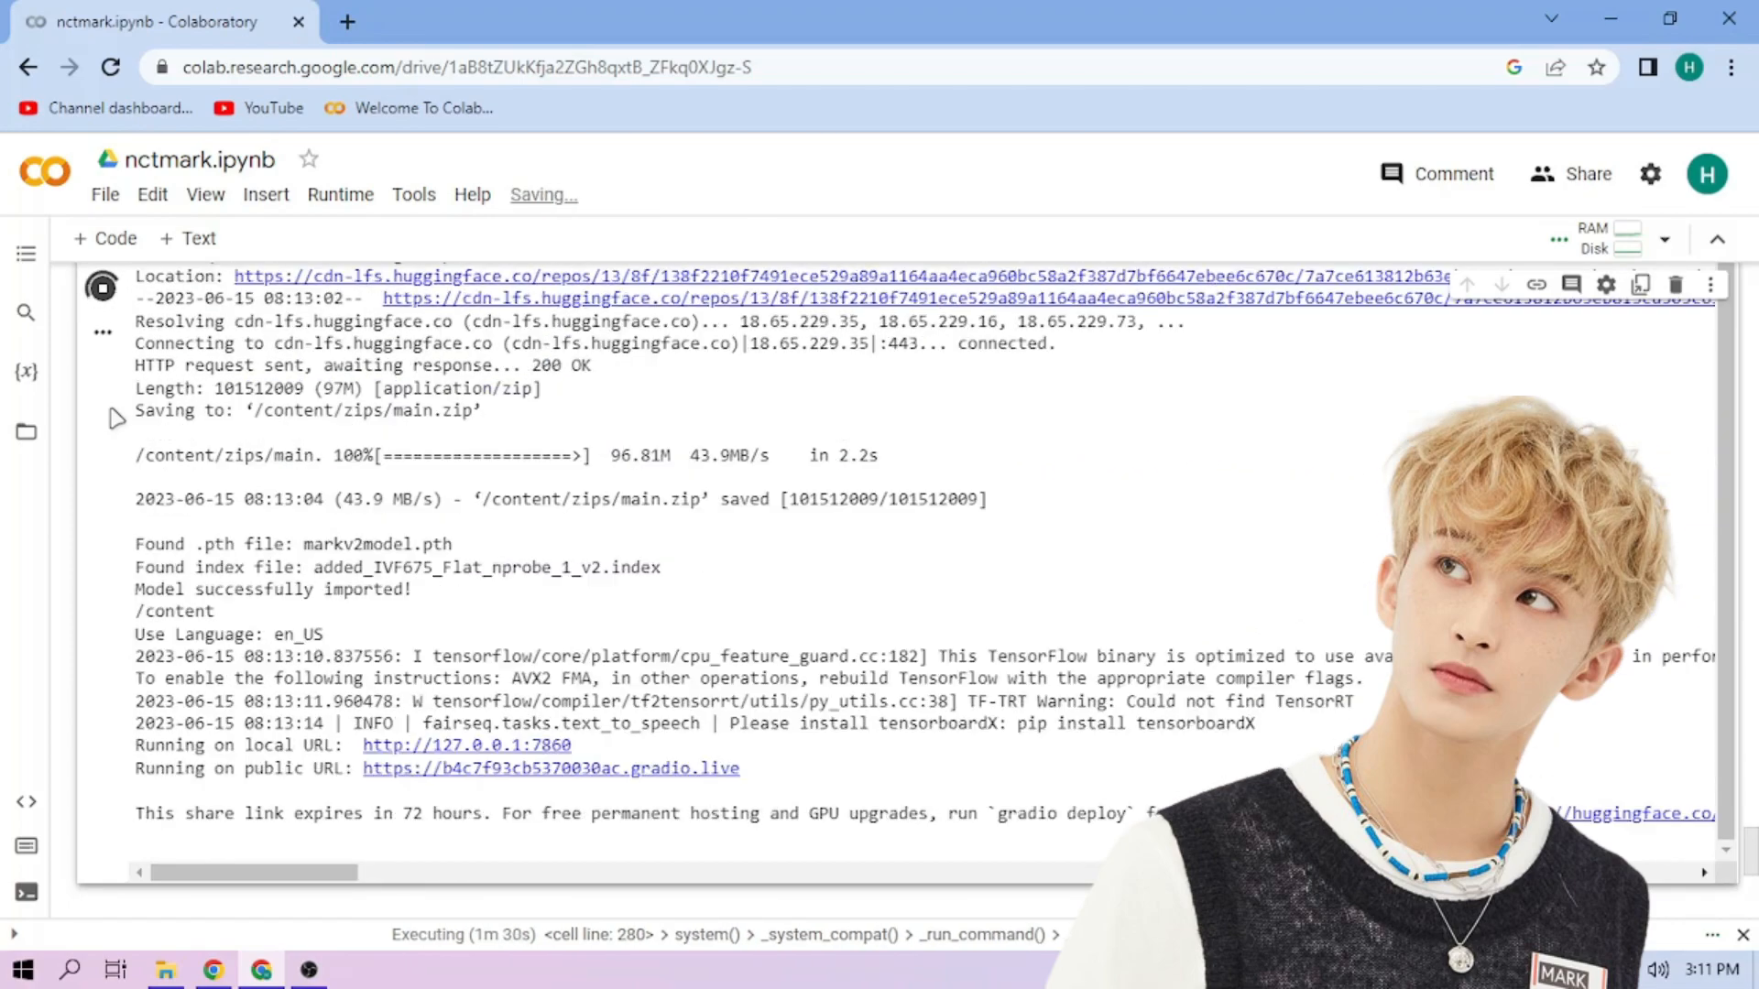
{"action": "left_click", "coordinate": [550, 768]}
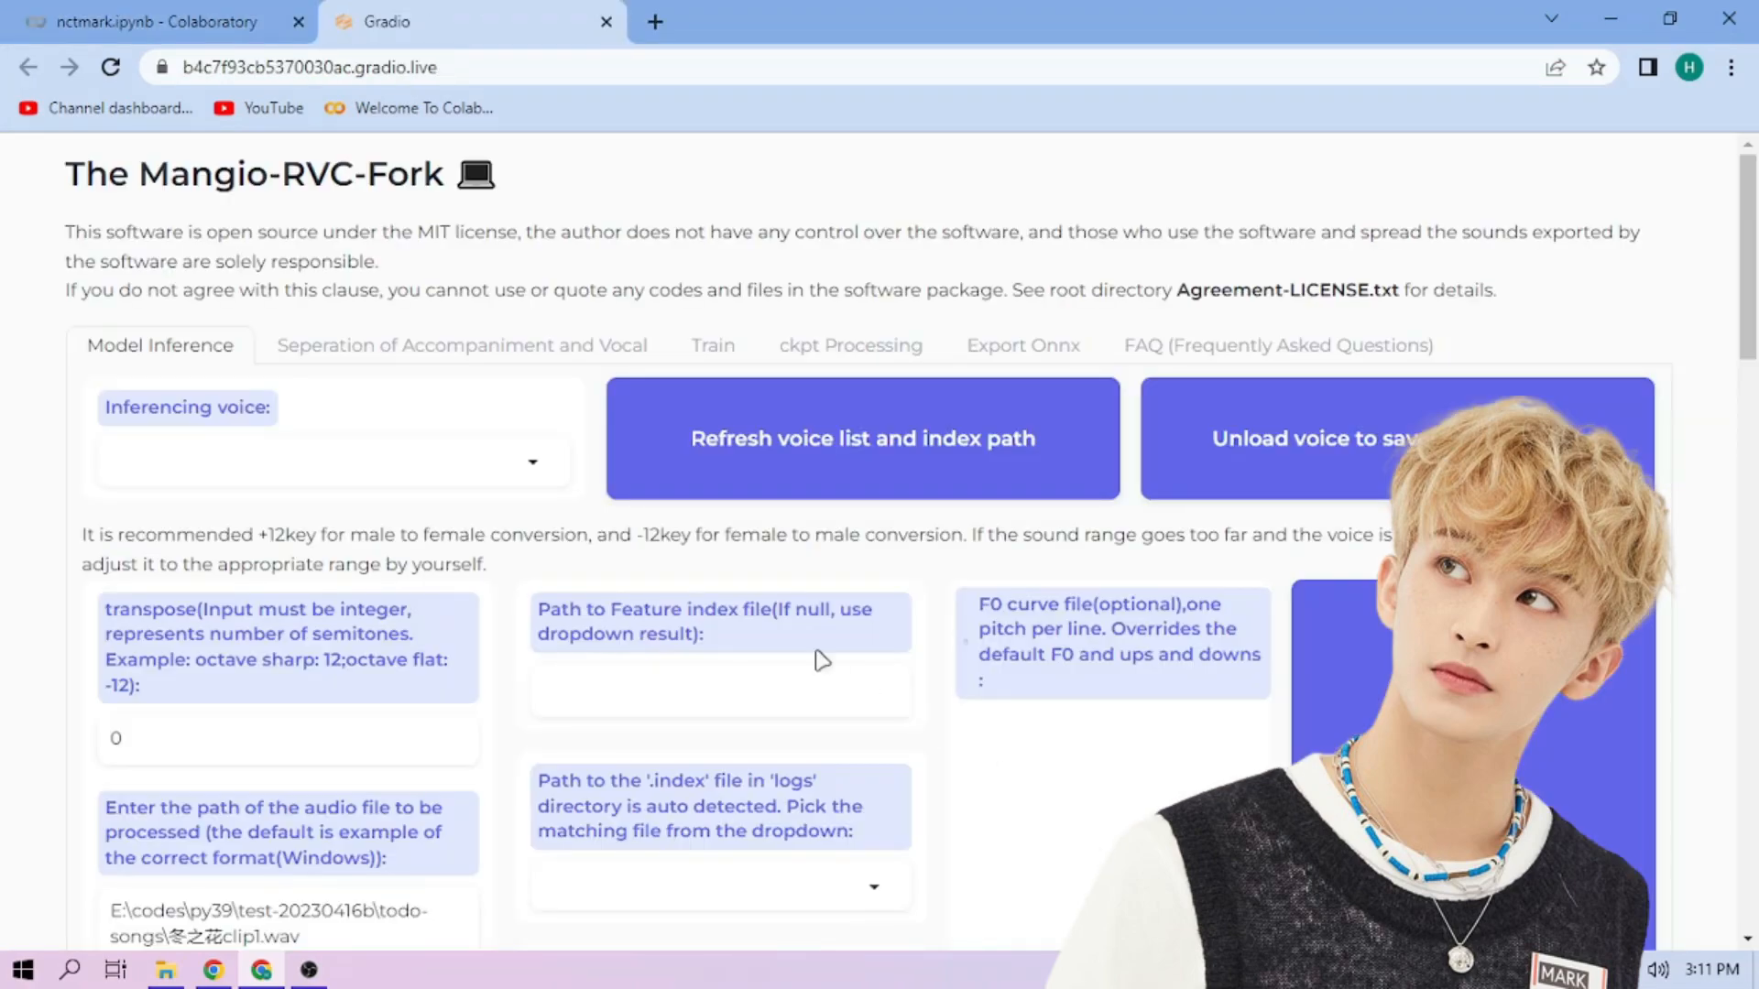
{"action": "left_click", "coordinate": [328, 461]}
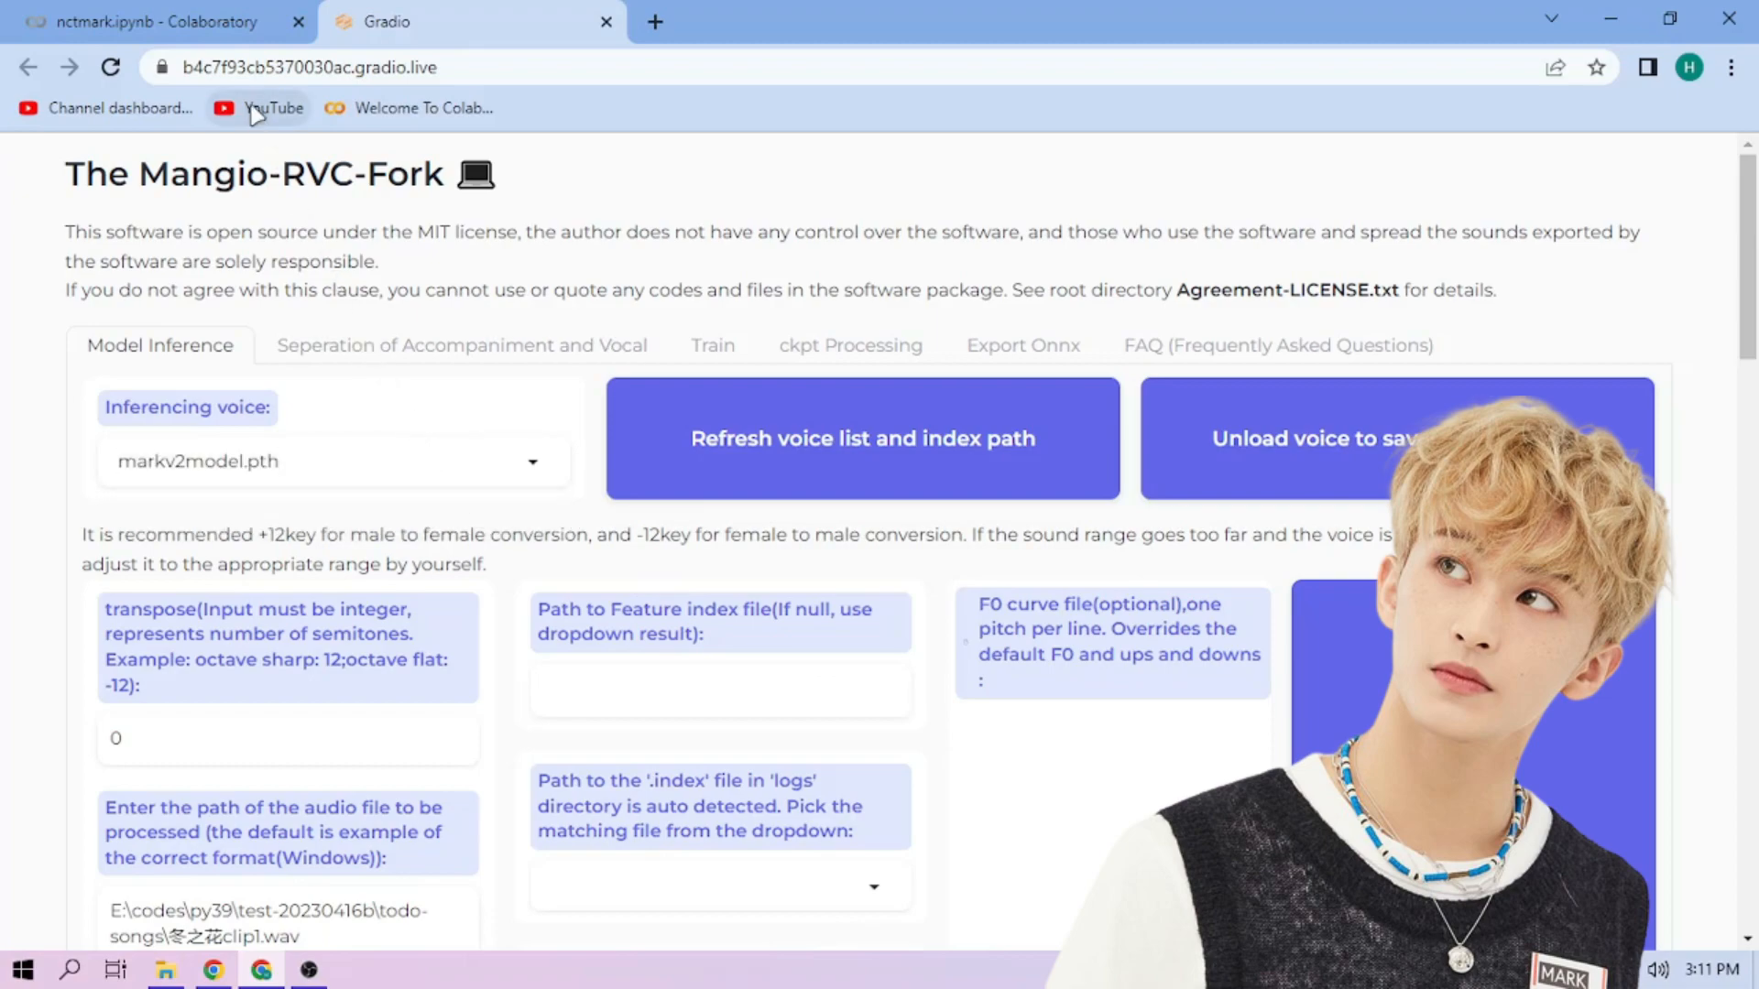
Step: Copy the path of sample2.wav from the notebook's Files sidebar
{"action": "left_click", "coordinate": [147, 22]}
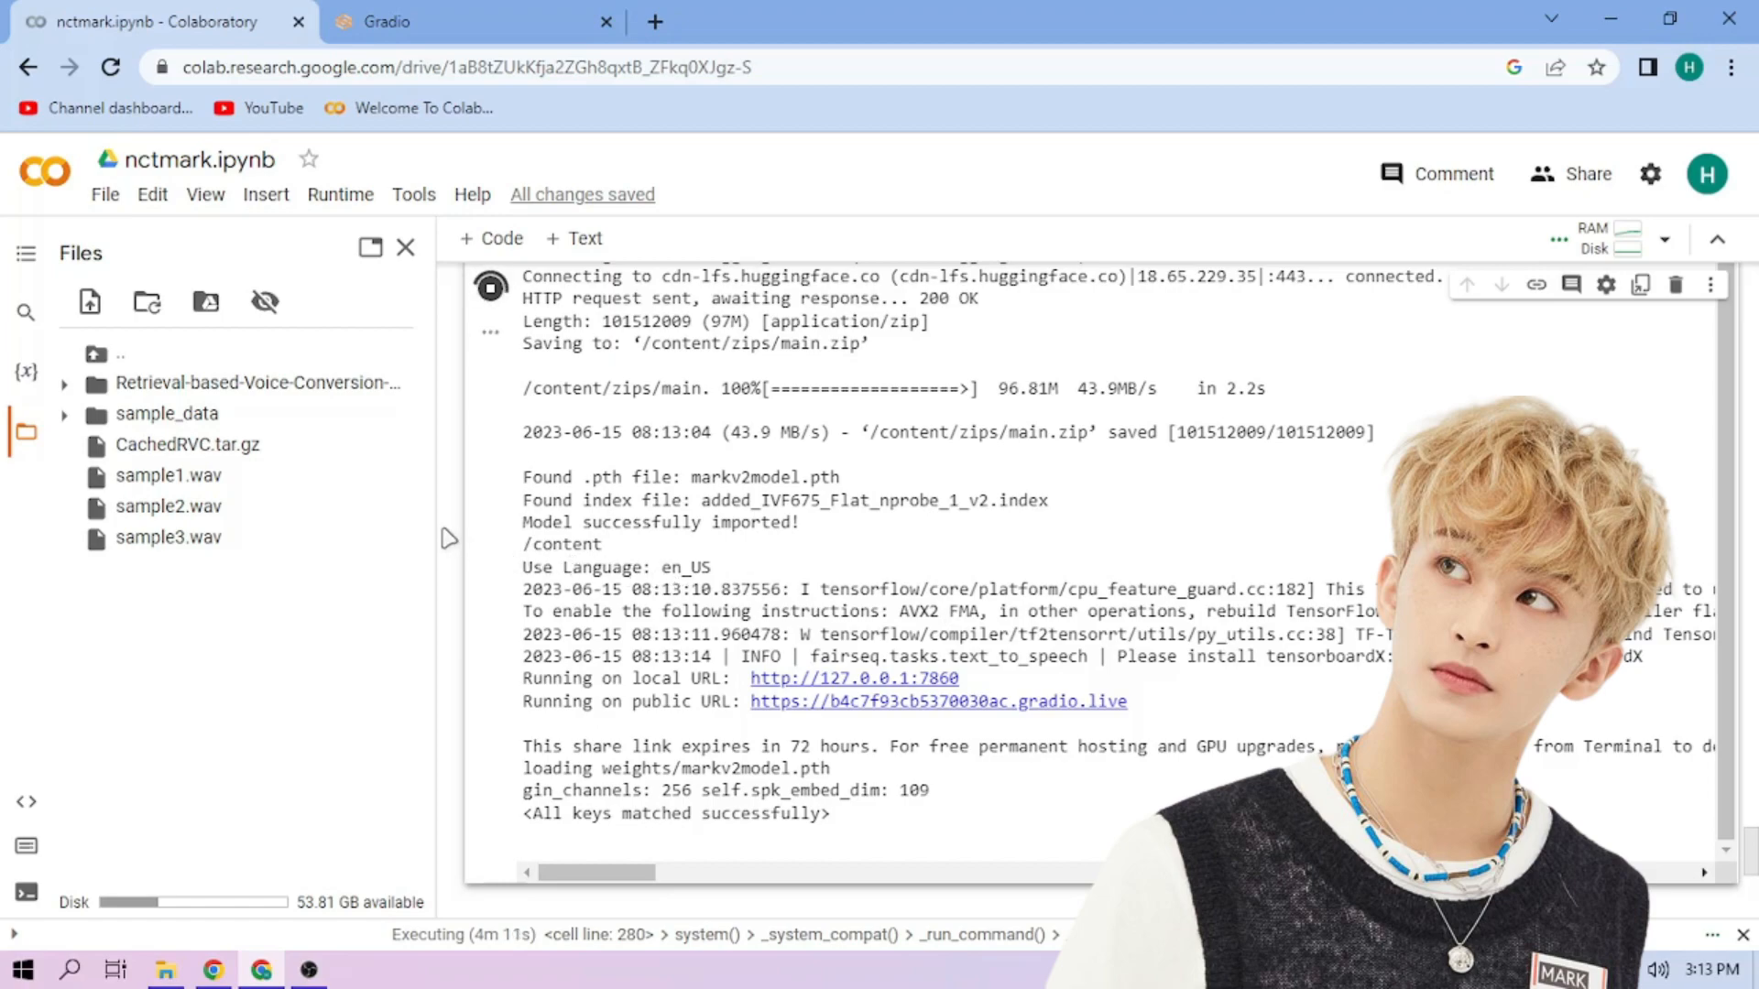
{"action": "right_click", "coordinate": [169, 506]}
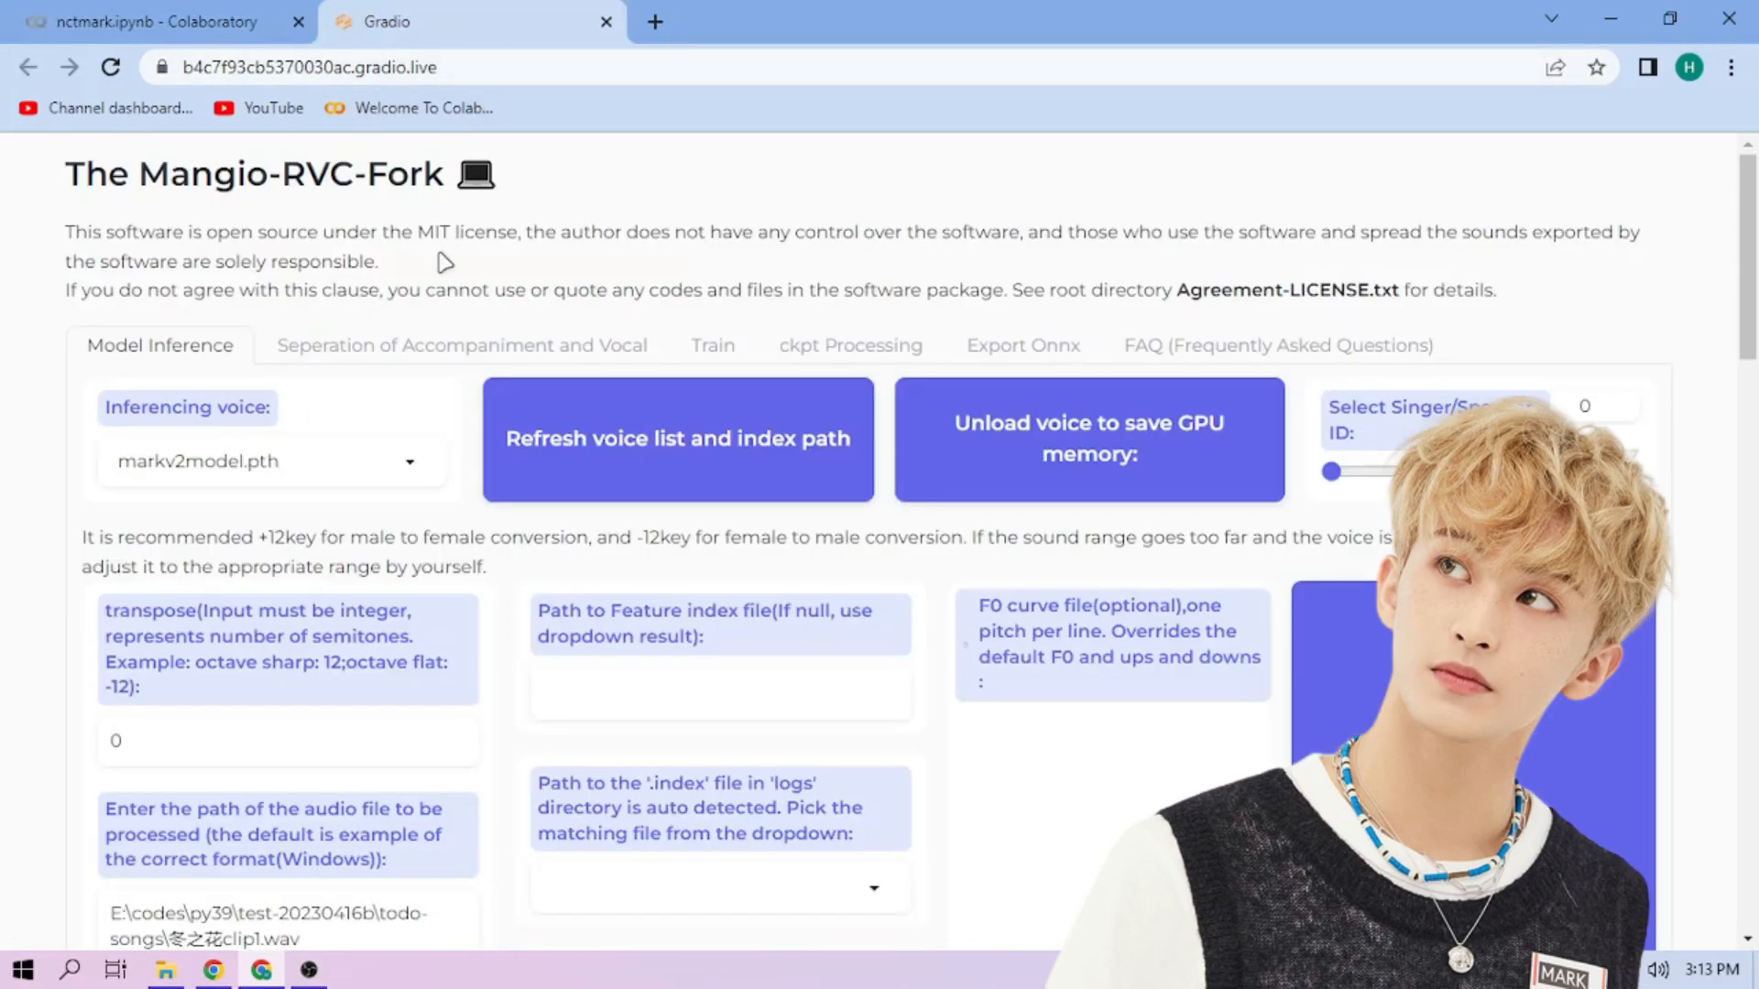
Step: Set the input to /content/sample2.wav with crepe pitch extraction and the markv2model index
{"action": "scroll", "scroll_direction": "down", "scroll_amount": 3}
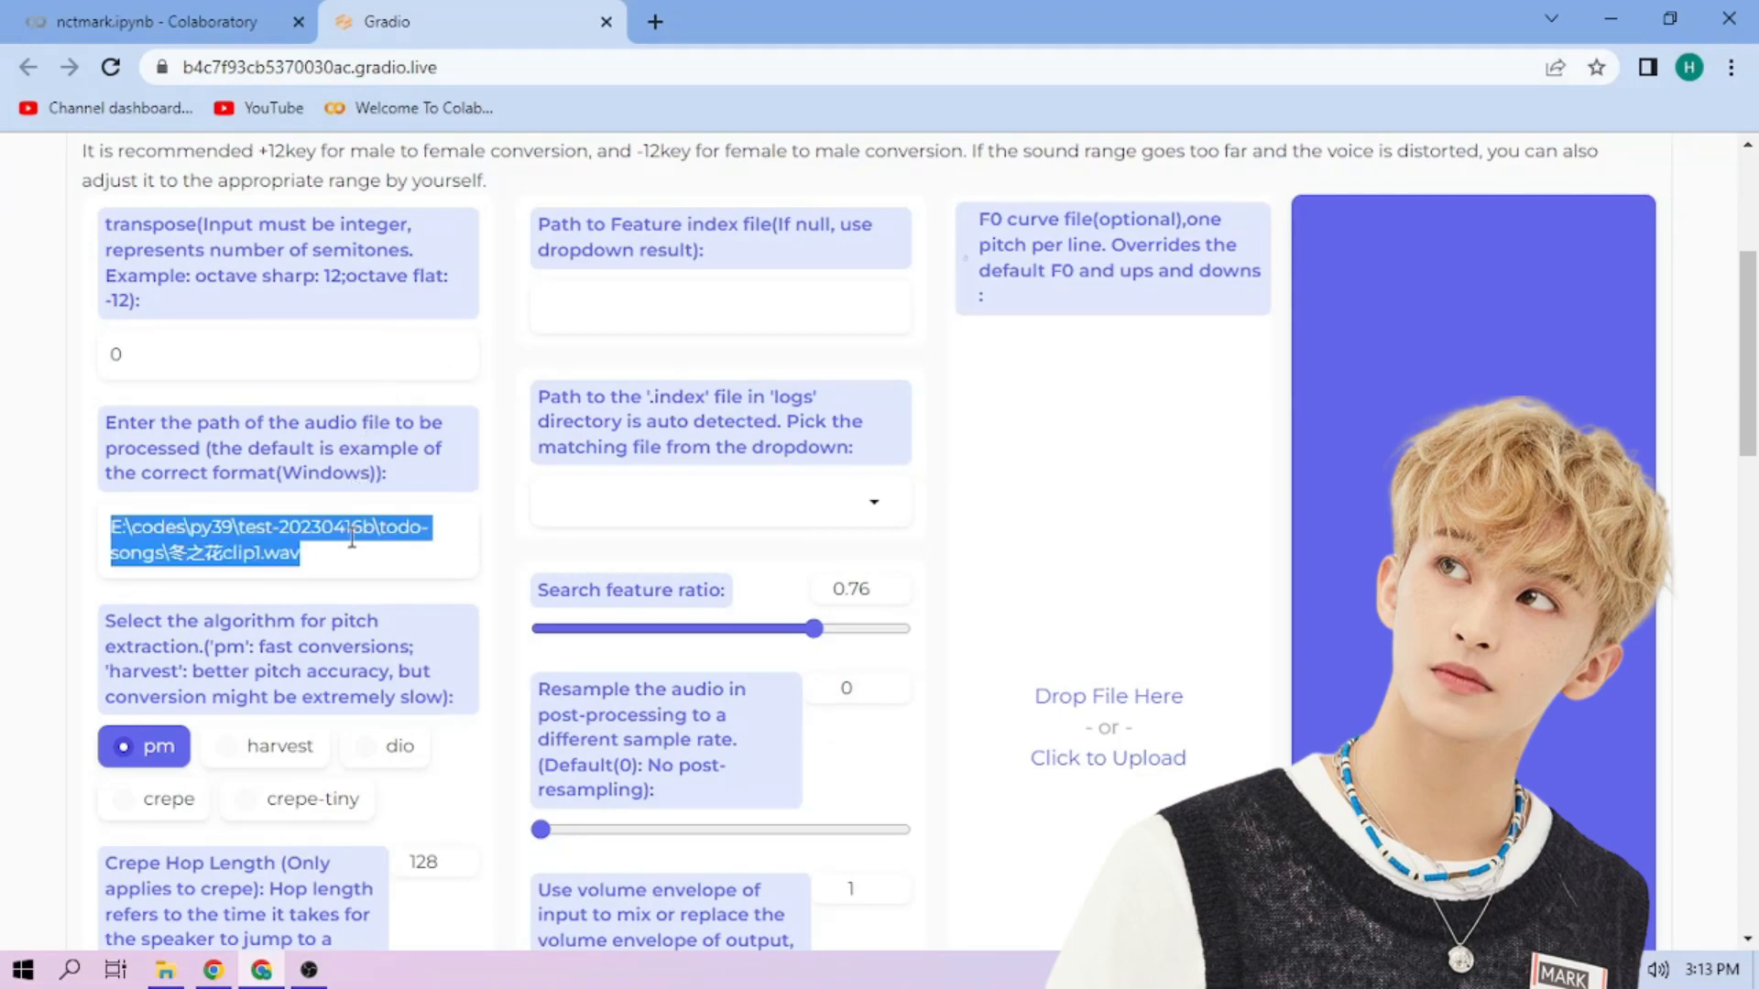
{"action": "type", "text": "/content/sample2.wav"}
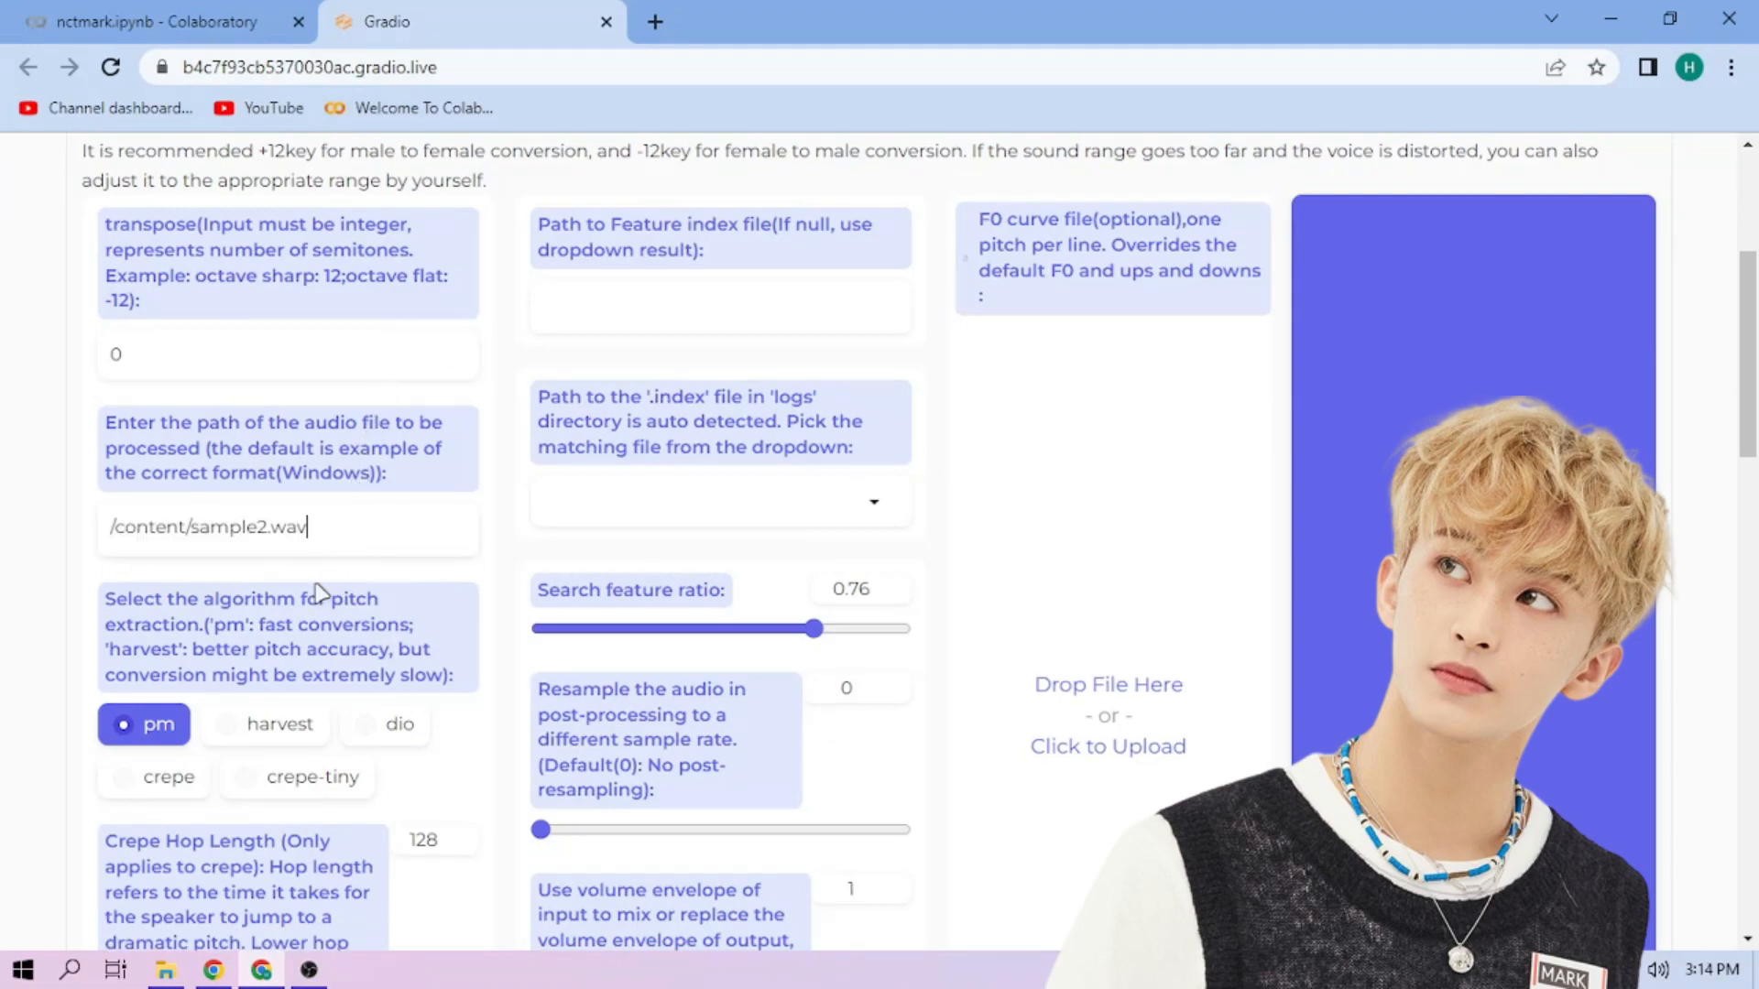
{"action": "left_click", "coordinate": [169, 776]}
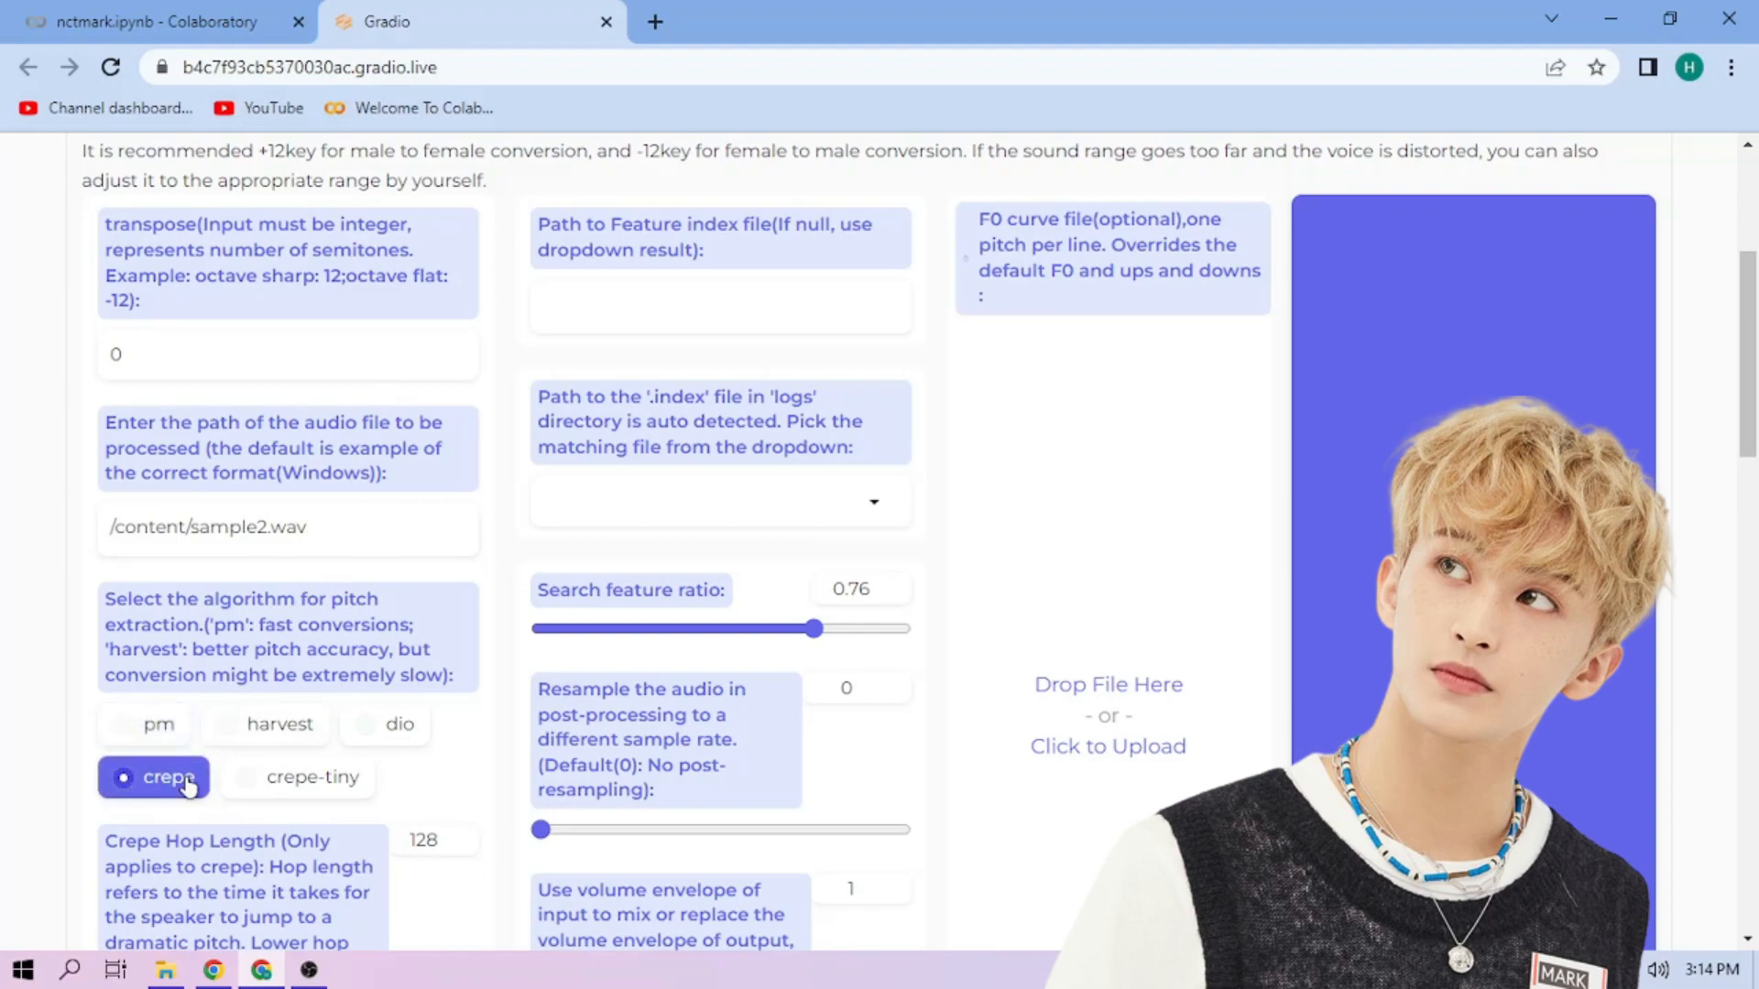
{"action": "left_click", "coordinate": [718, 502]}
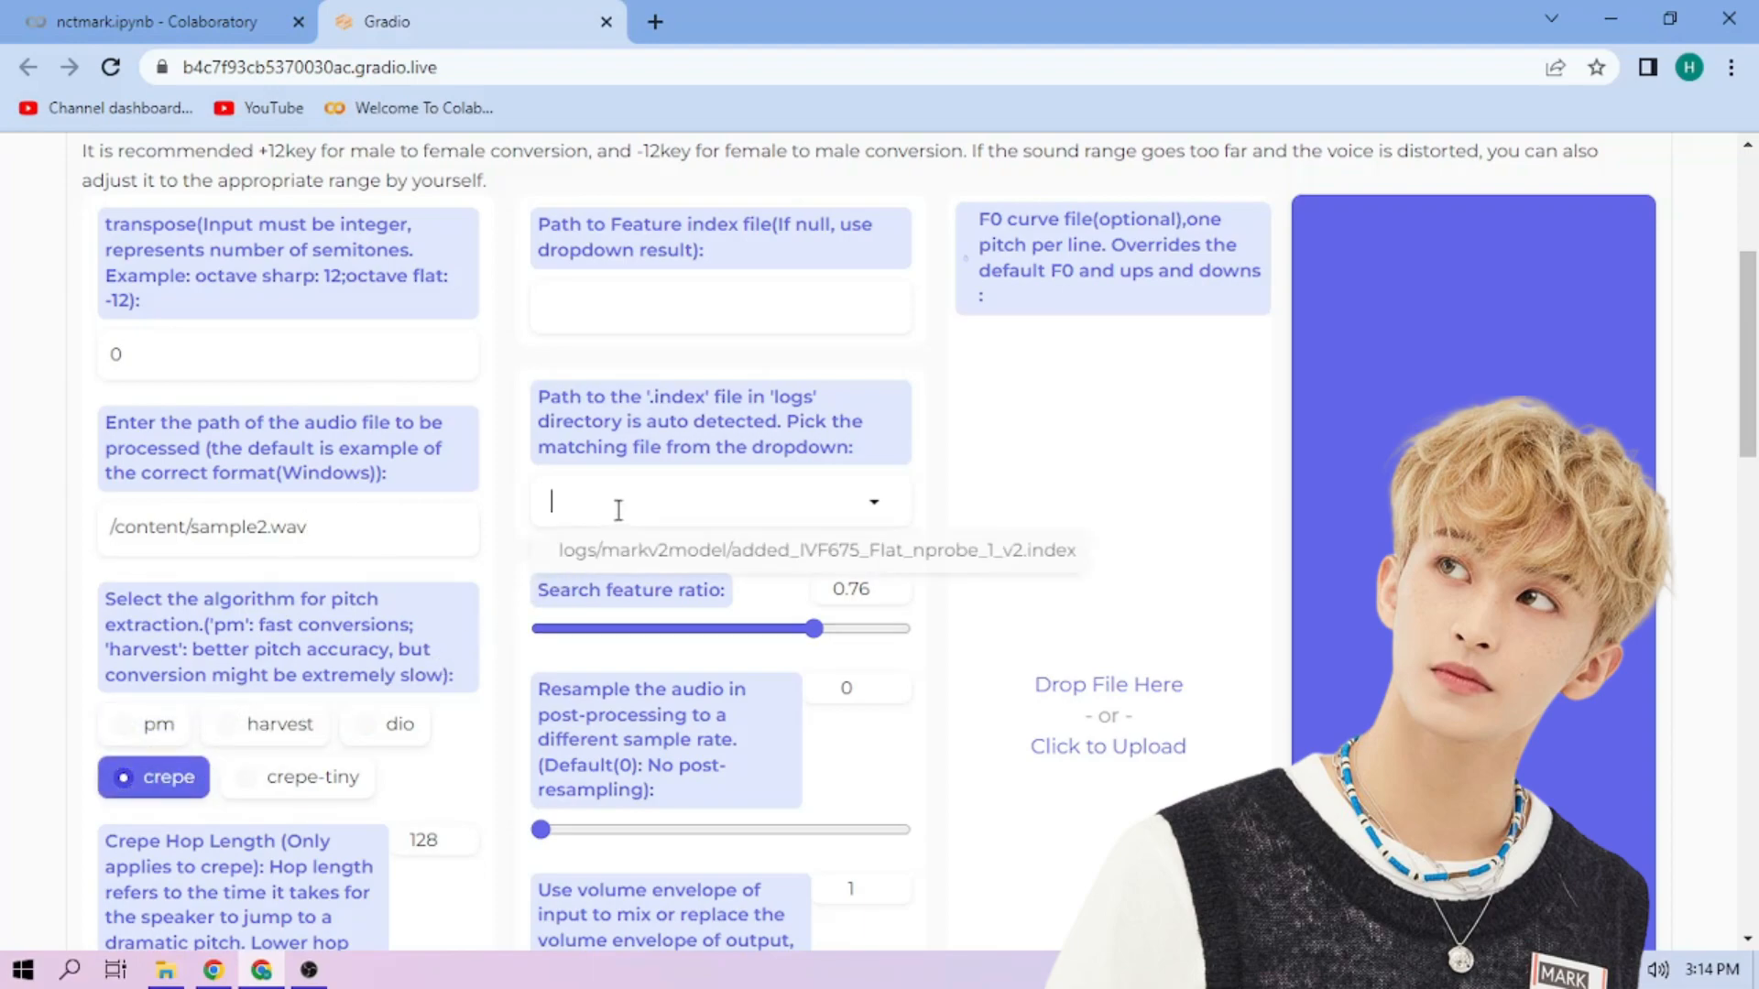
{"action": "left_click", "coordinate": [813, 549]}
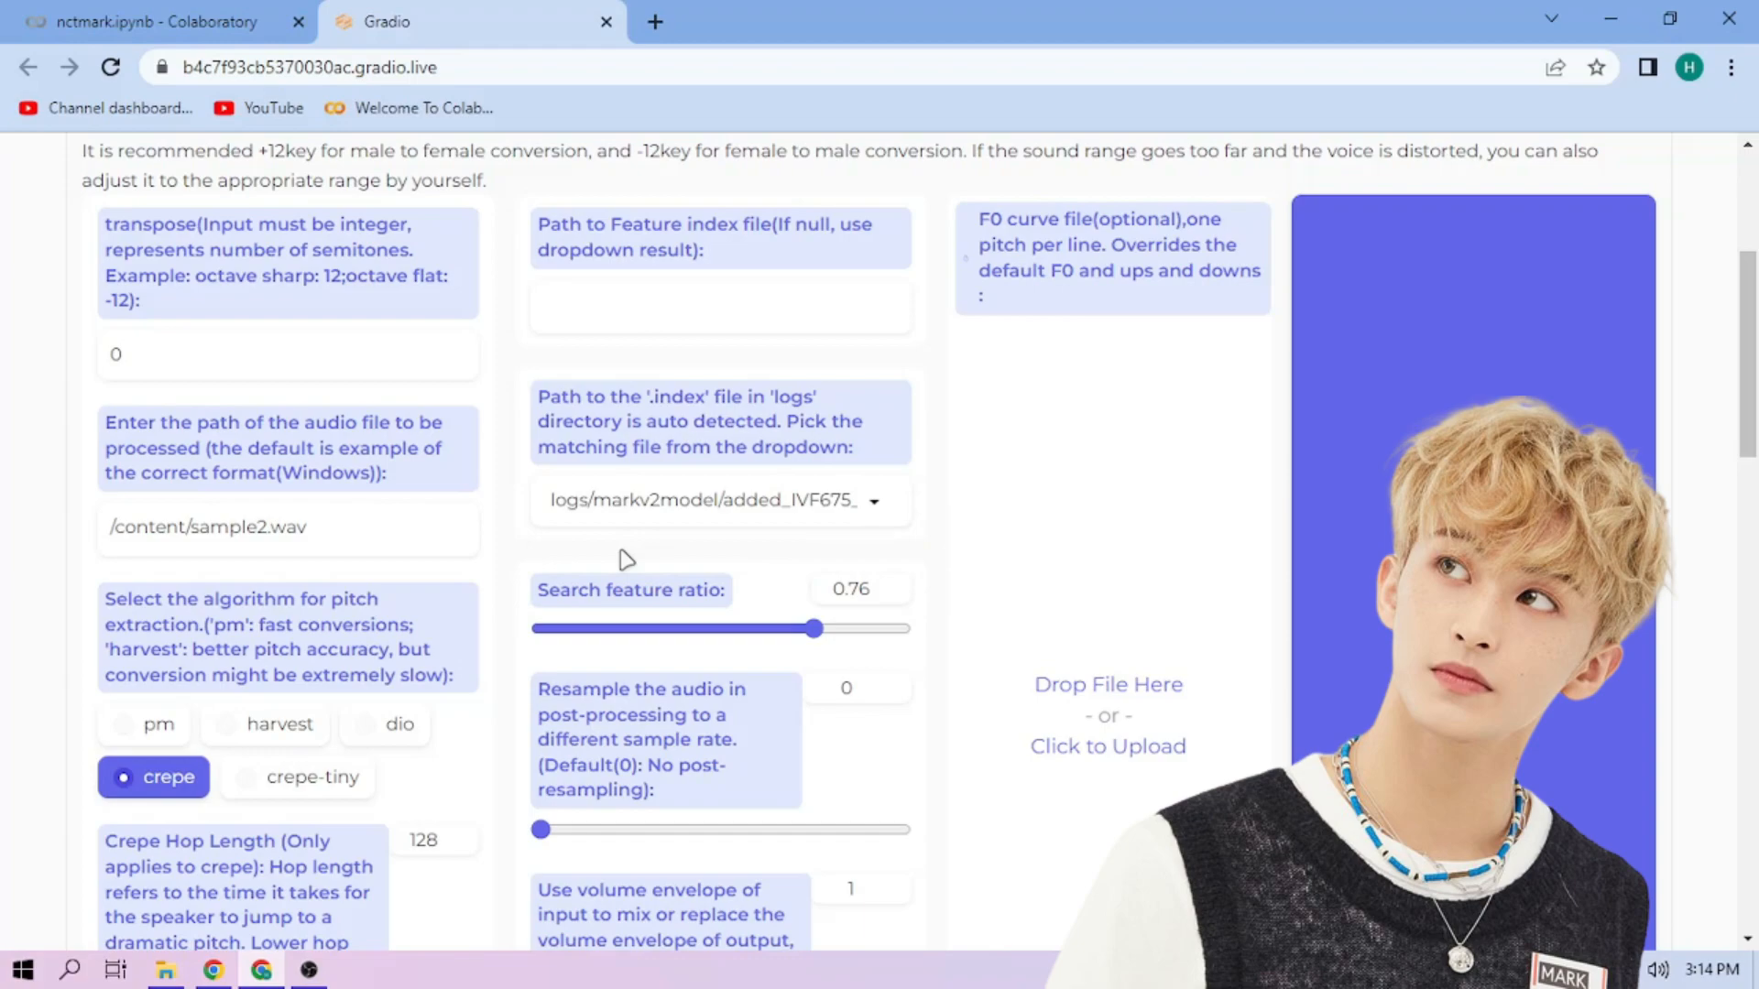
{"action": "mouse_move", "coordinate": [1363, 497]}
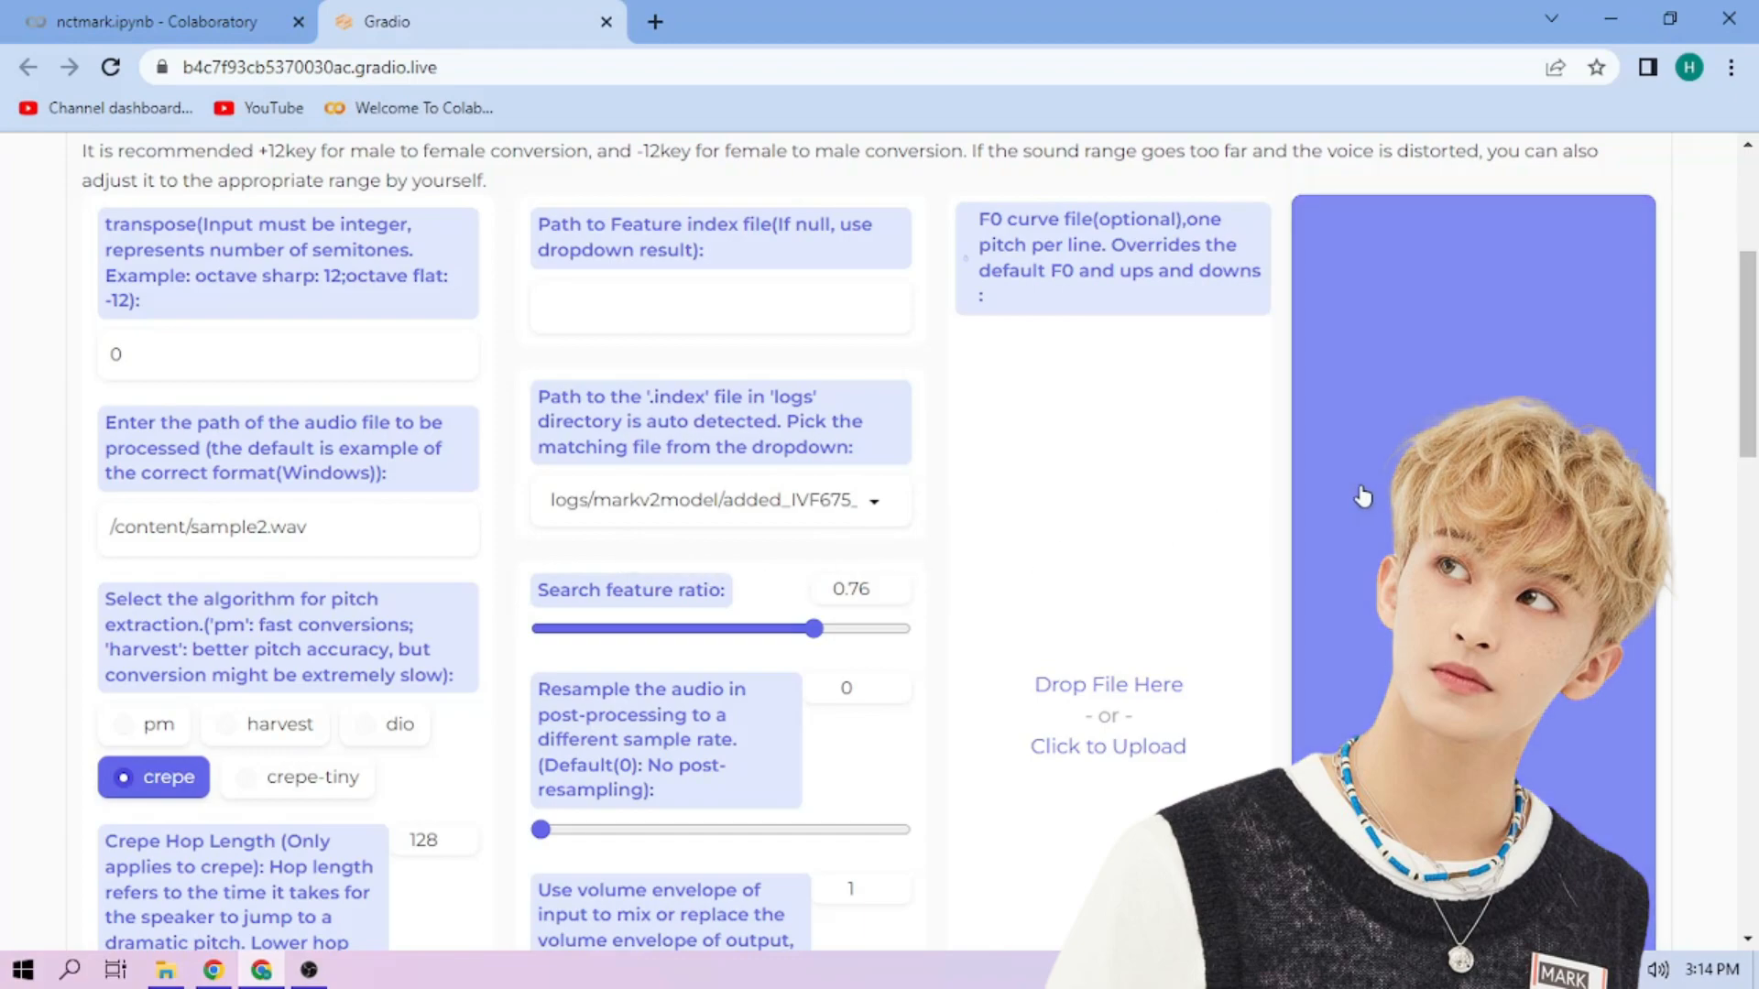
Step: Play the converted 59-second export audio
{"action": "scroll", "scroll_direction": "down", "scroll_amount": 3}
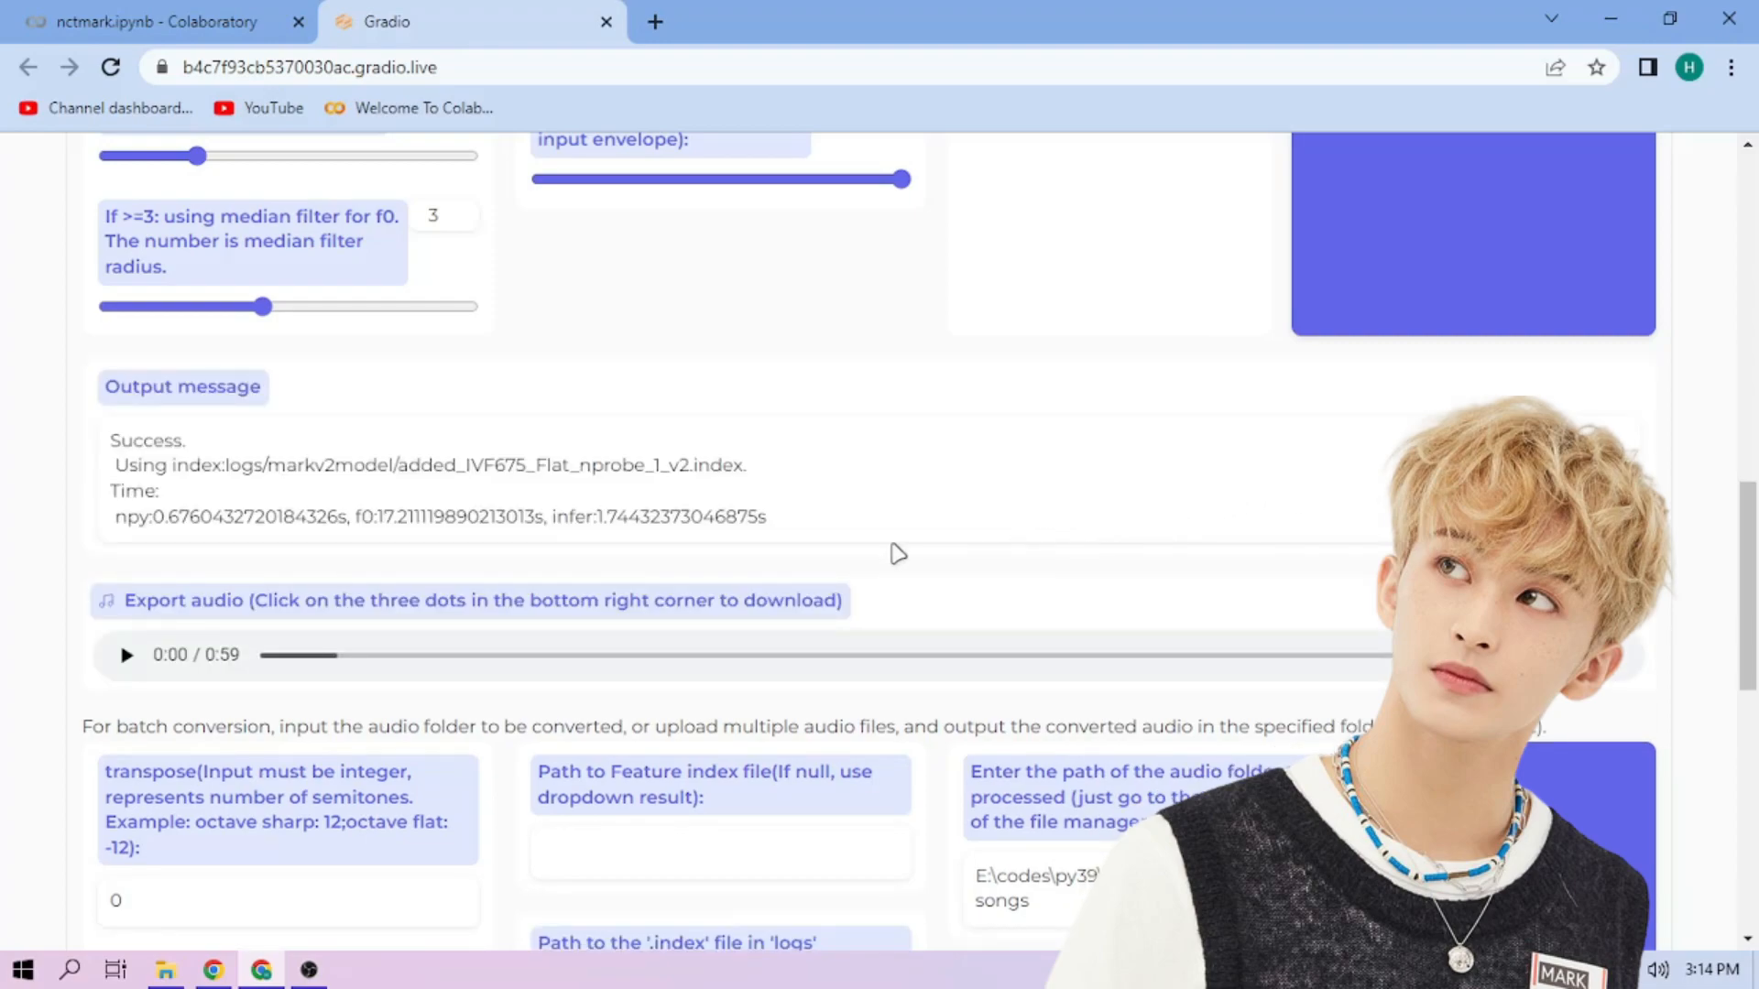
{"action": "left_click", "coordinate": [126, 656]}
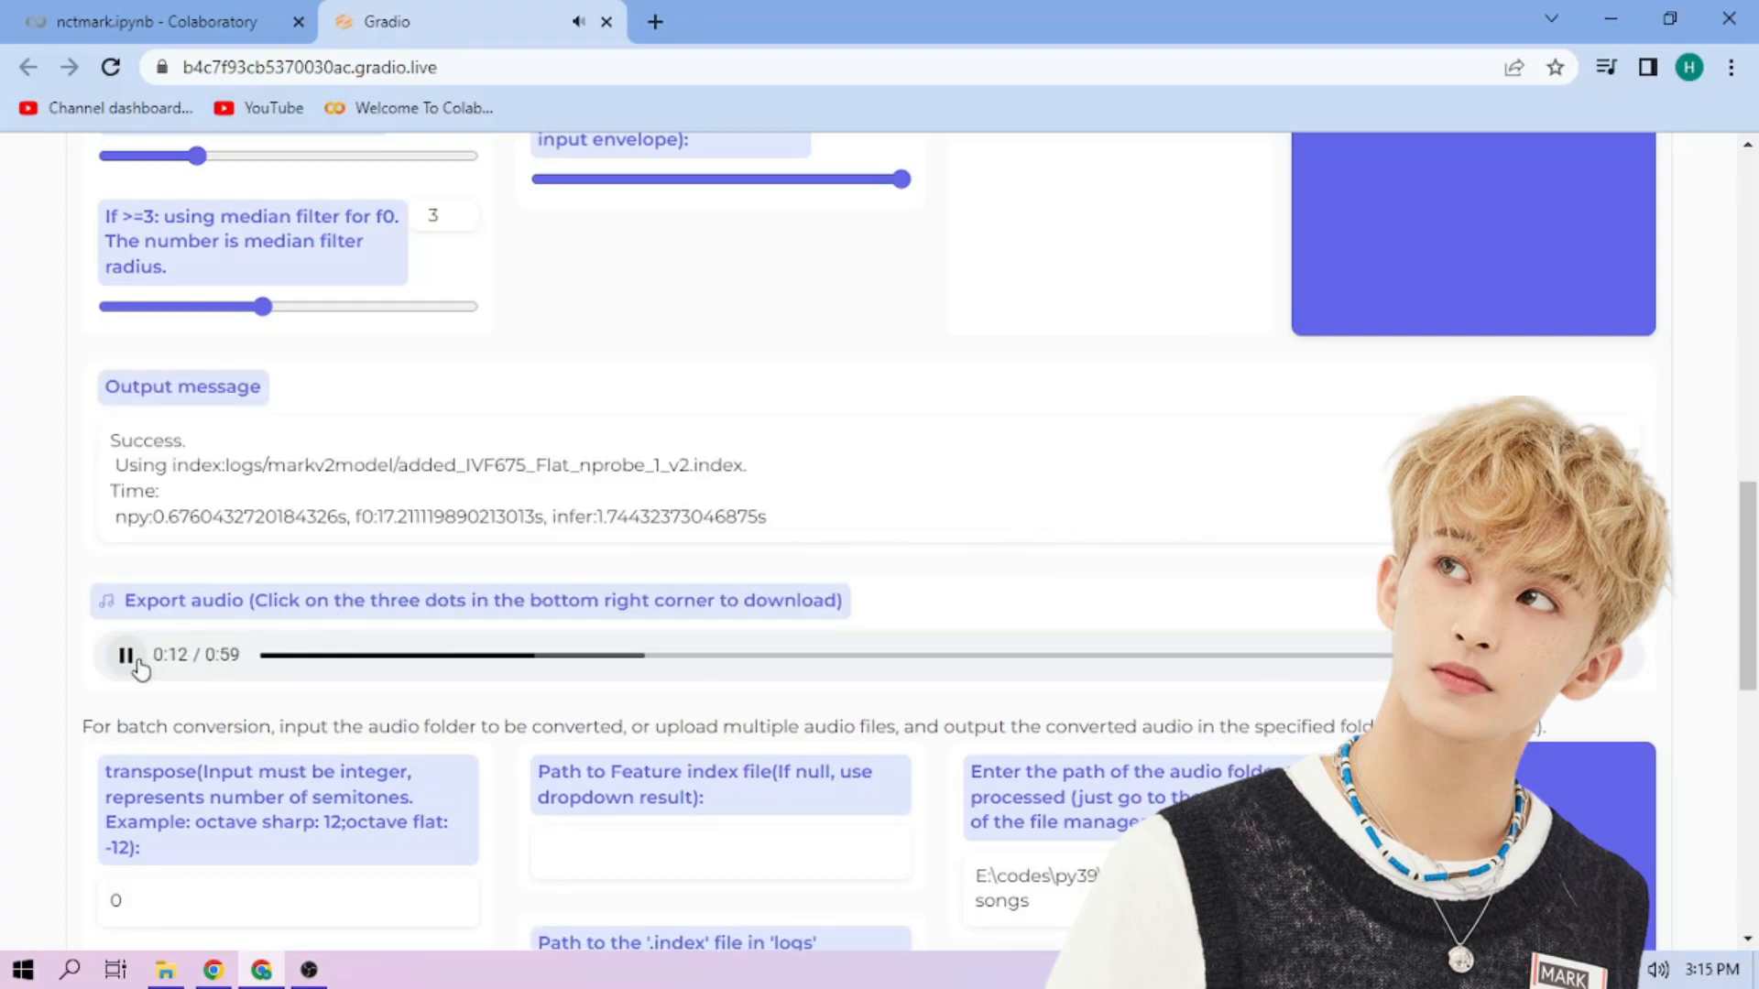